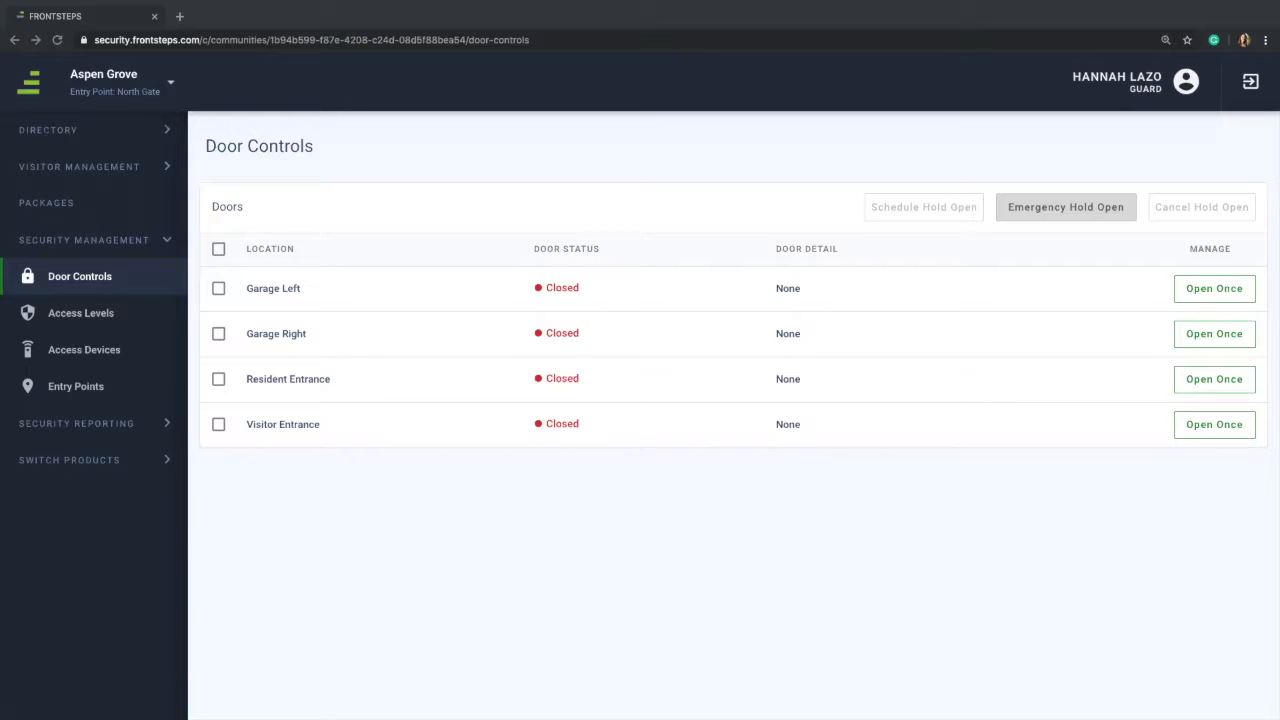
{"action": "mouse_move", "coordinate": [124, 390]}
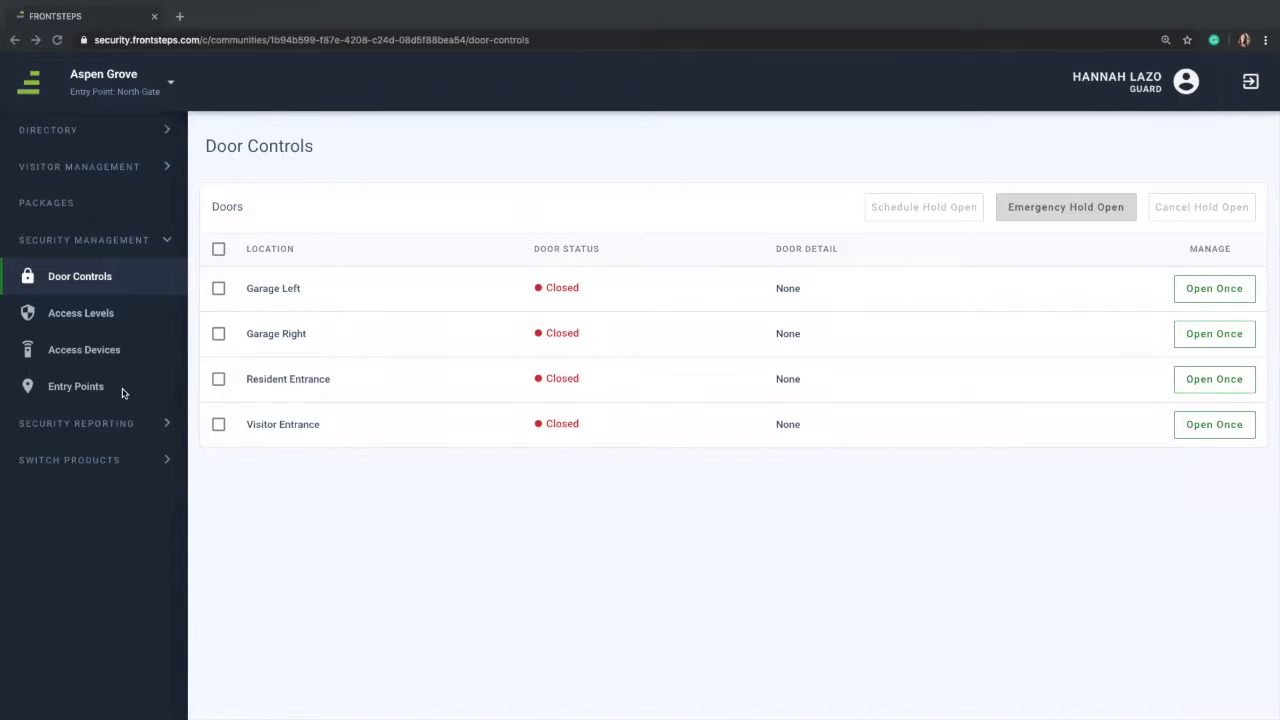
{"action": "mouse_move", "coordinate": [130, 276]}
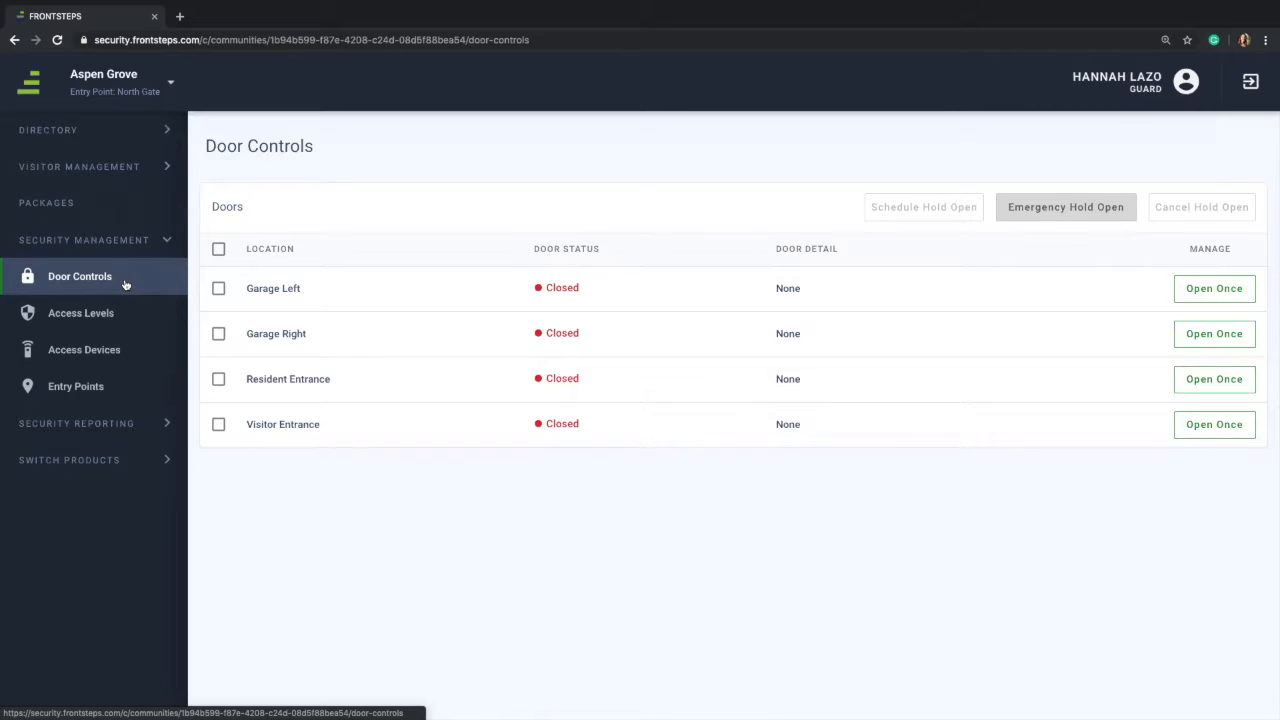
{"action": "mouse_move", "coordinate": [234, 288]}
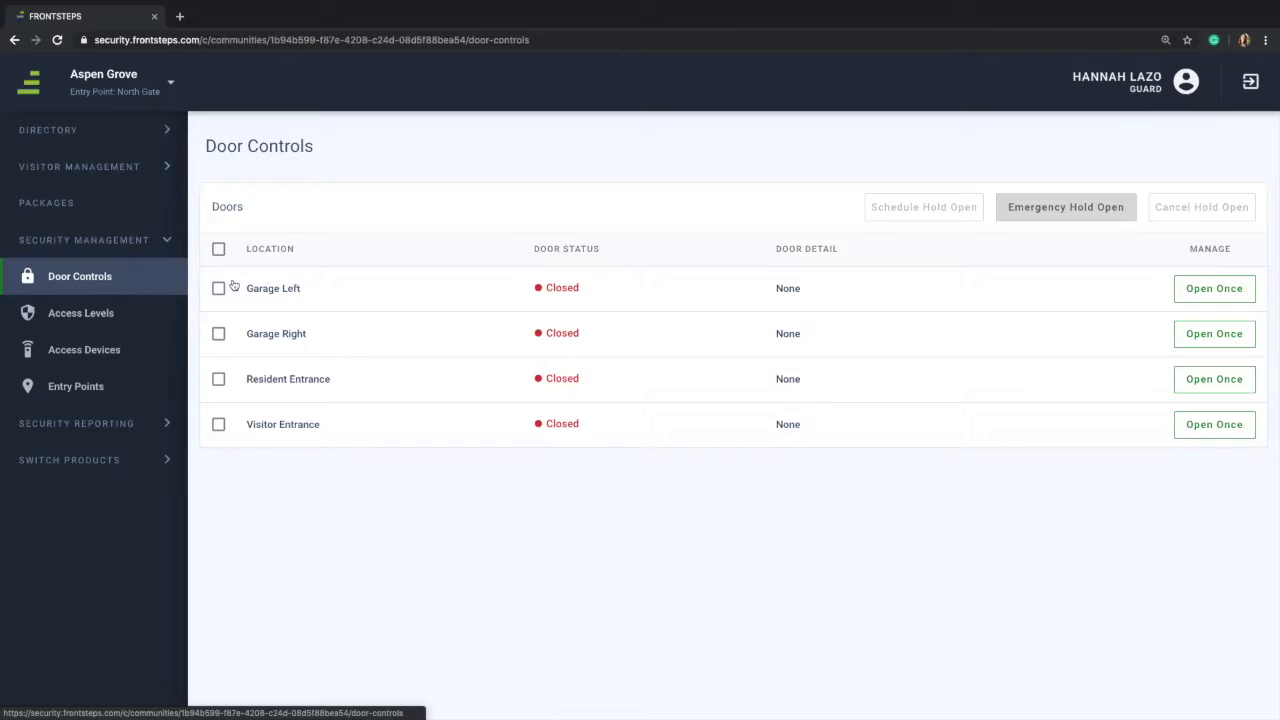
{"action": "mouse_move", "coordinate": [372, 458]}
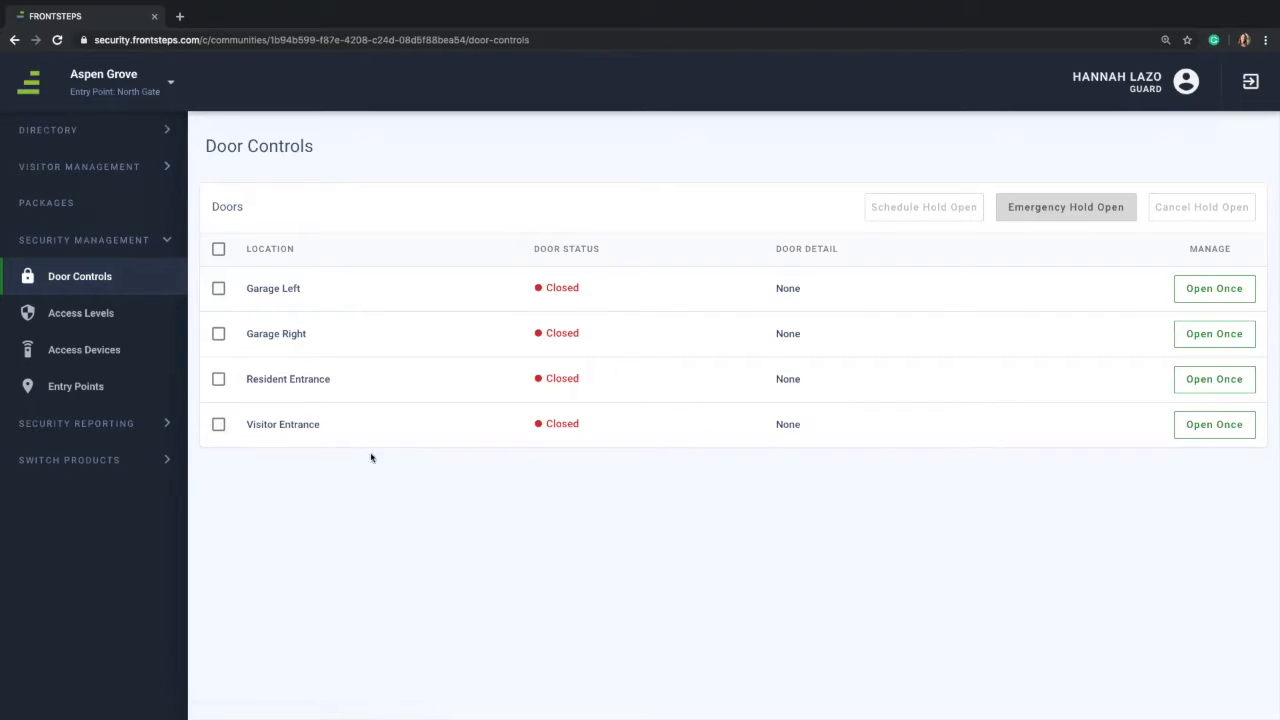
{"action": "mouse_move", "coordinate": [568, 448]}
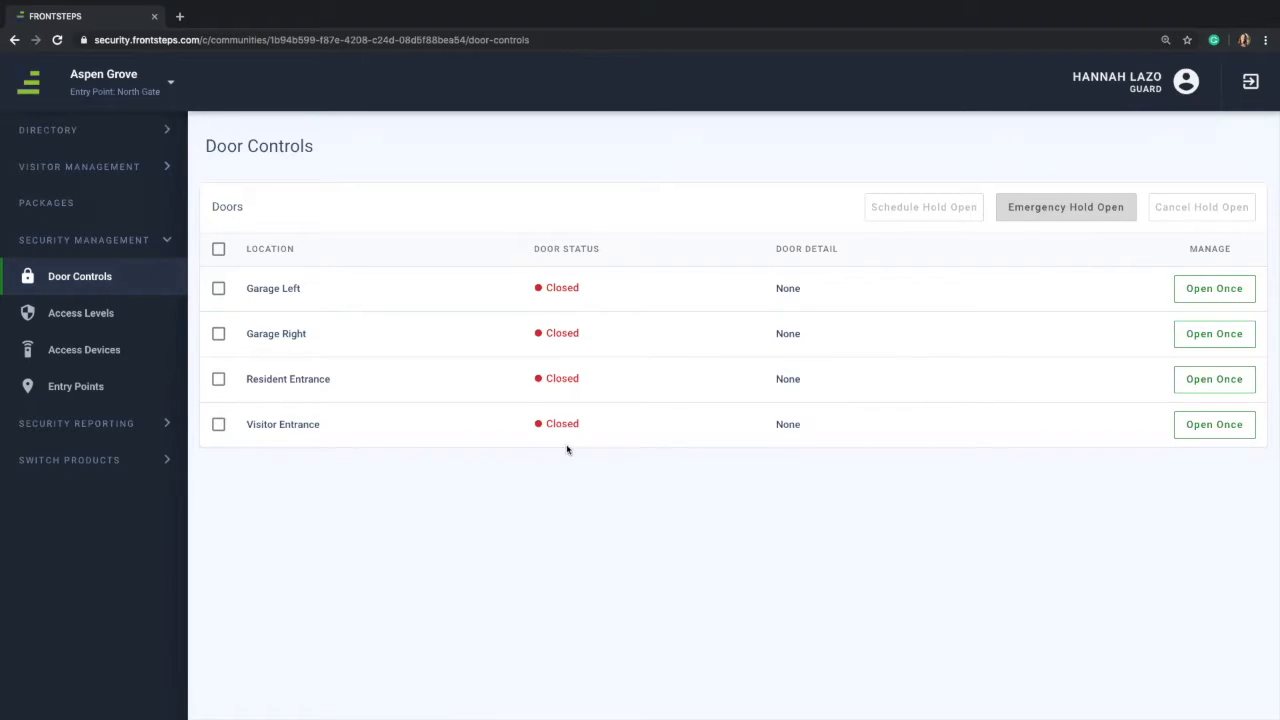
{"action": "mouse_move", "coordinate": [740, 430]}
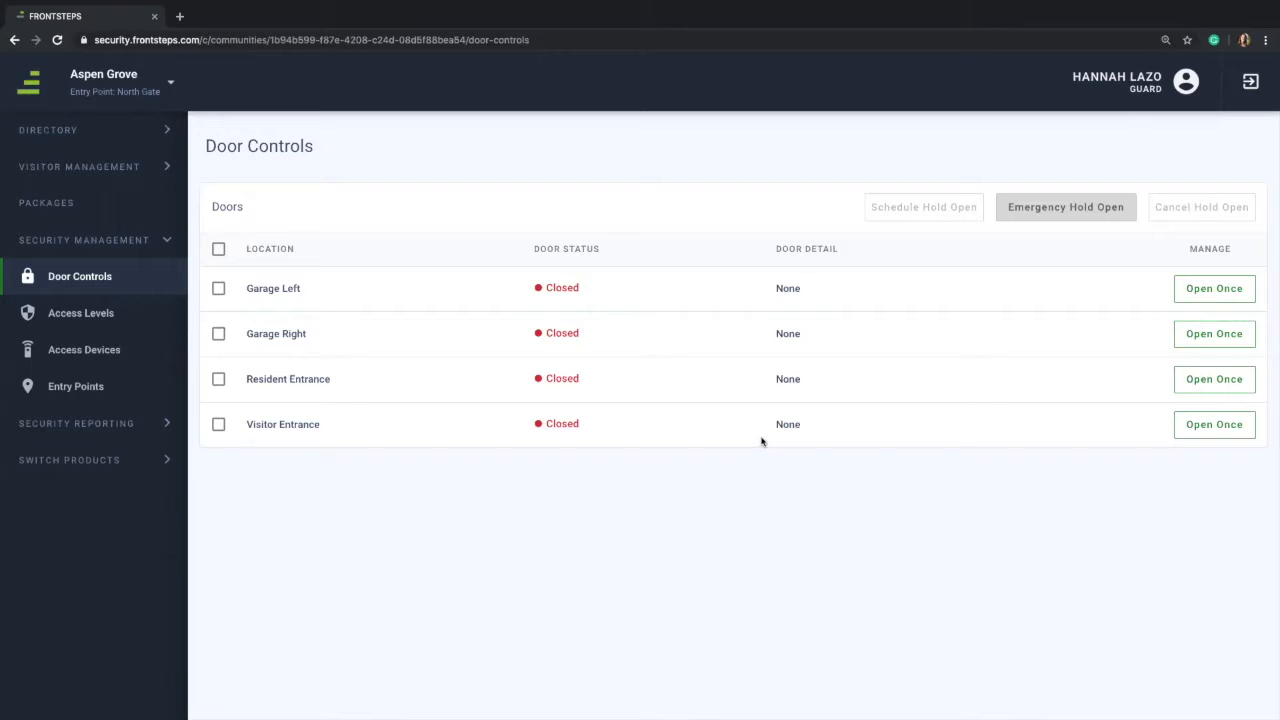
{"action": "mouse_move", "coordinate": [1214, 288]}
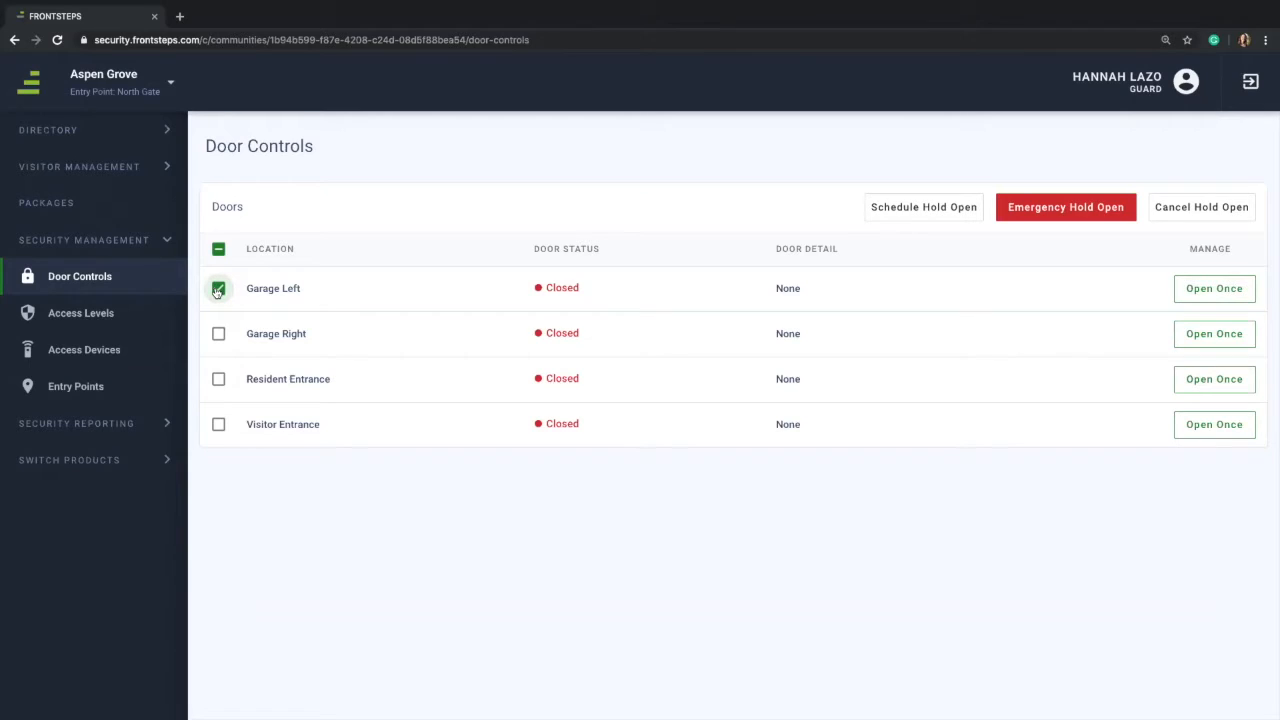
- Place Garage Loft under an emergency hold so it shows Open with 'Emergency Hold Applied'
{"action": "left_click", "coordinate": [218, 288]}
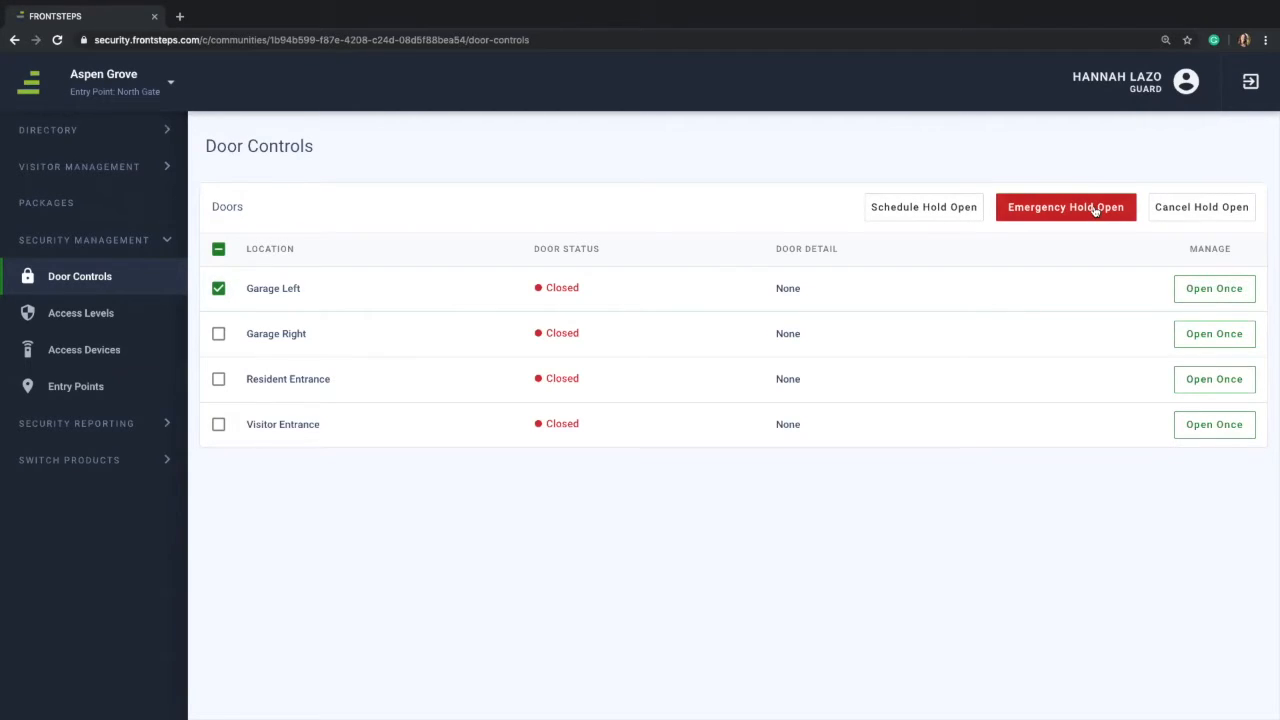
{"action": "left_click", "coordinate": [1066, 206]}
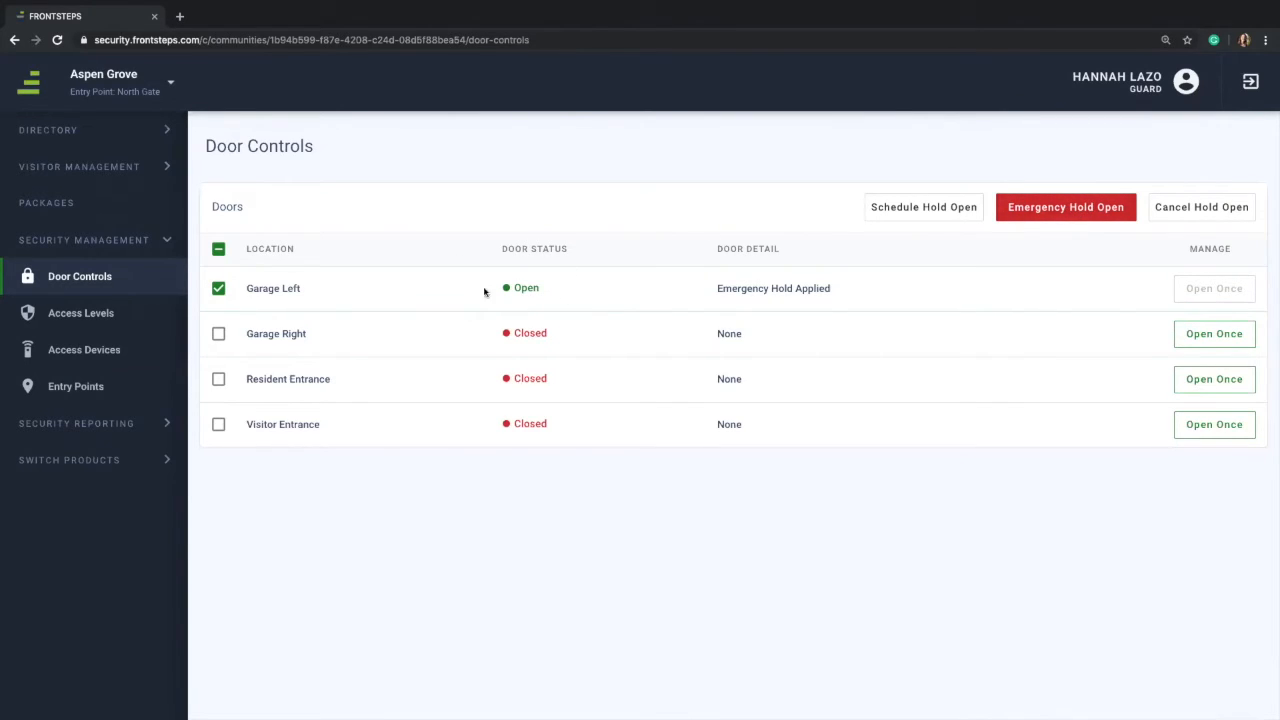
{"action": "mouse_move", "coordinate": [698, 316]}
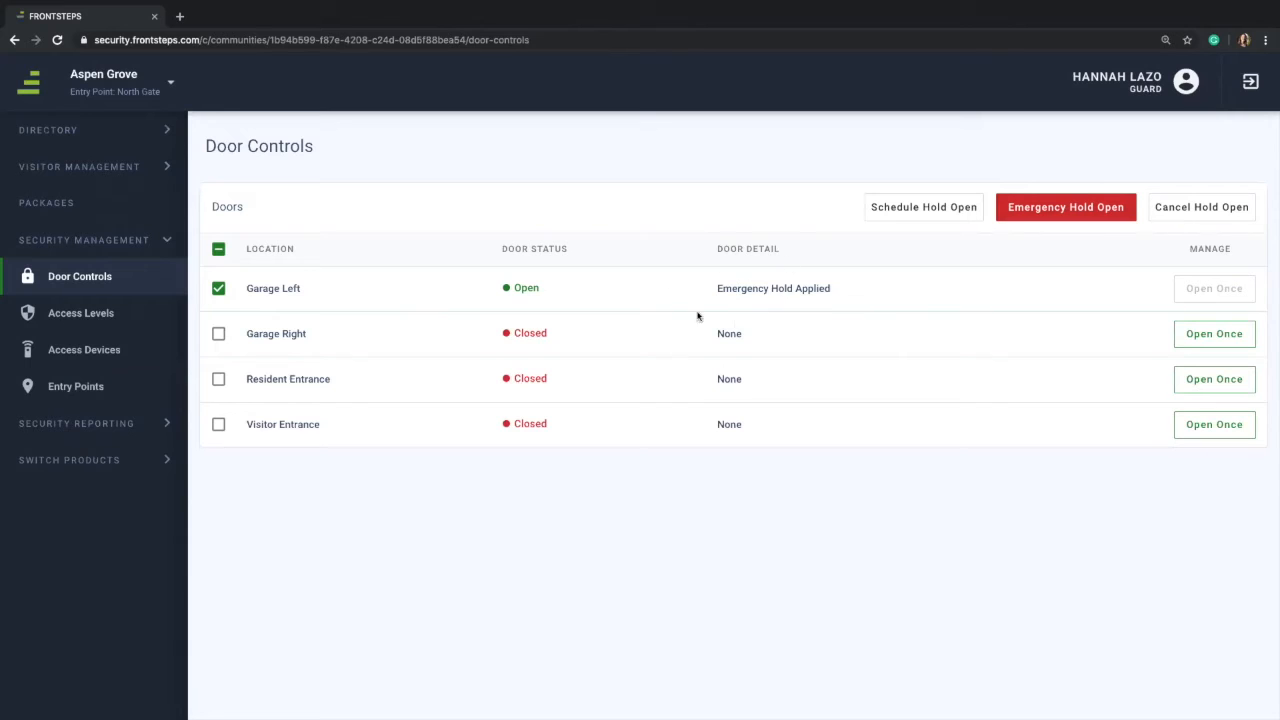
{"action": "mouse_move", "coordinate": [762, 308]}
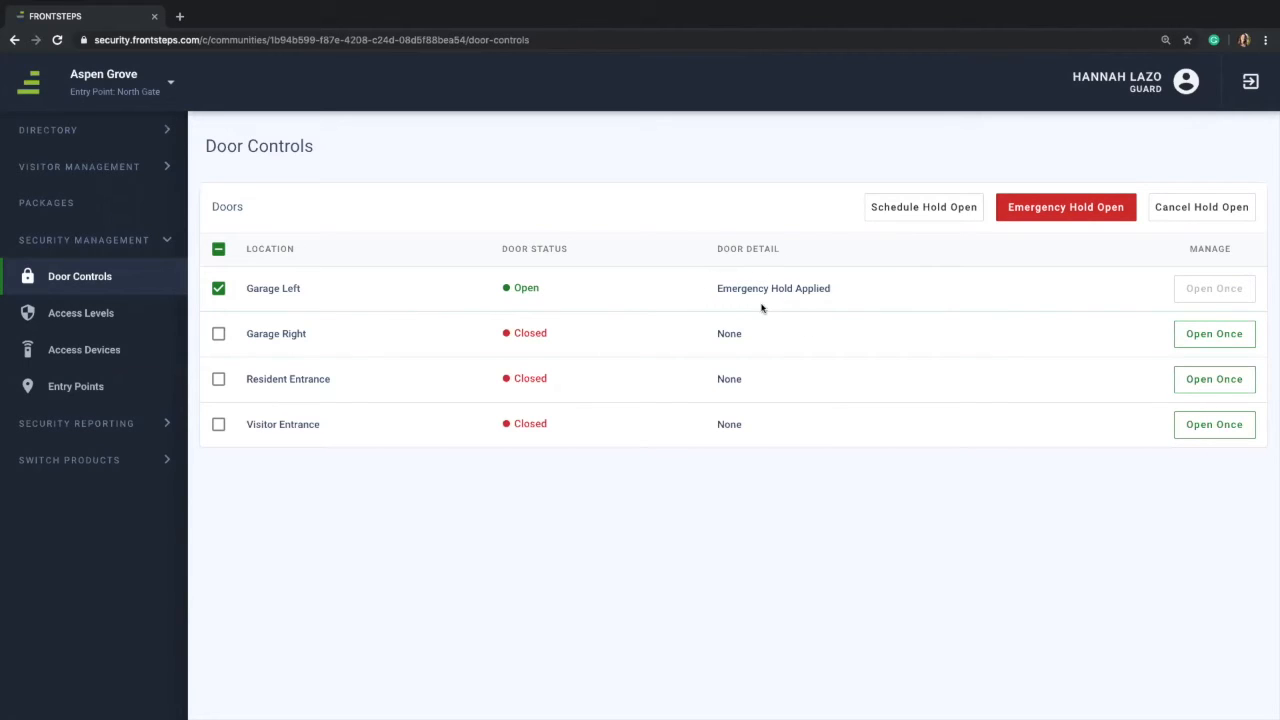
{"action": "mouse_move", "coordinate": [652, 308]}
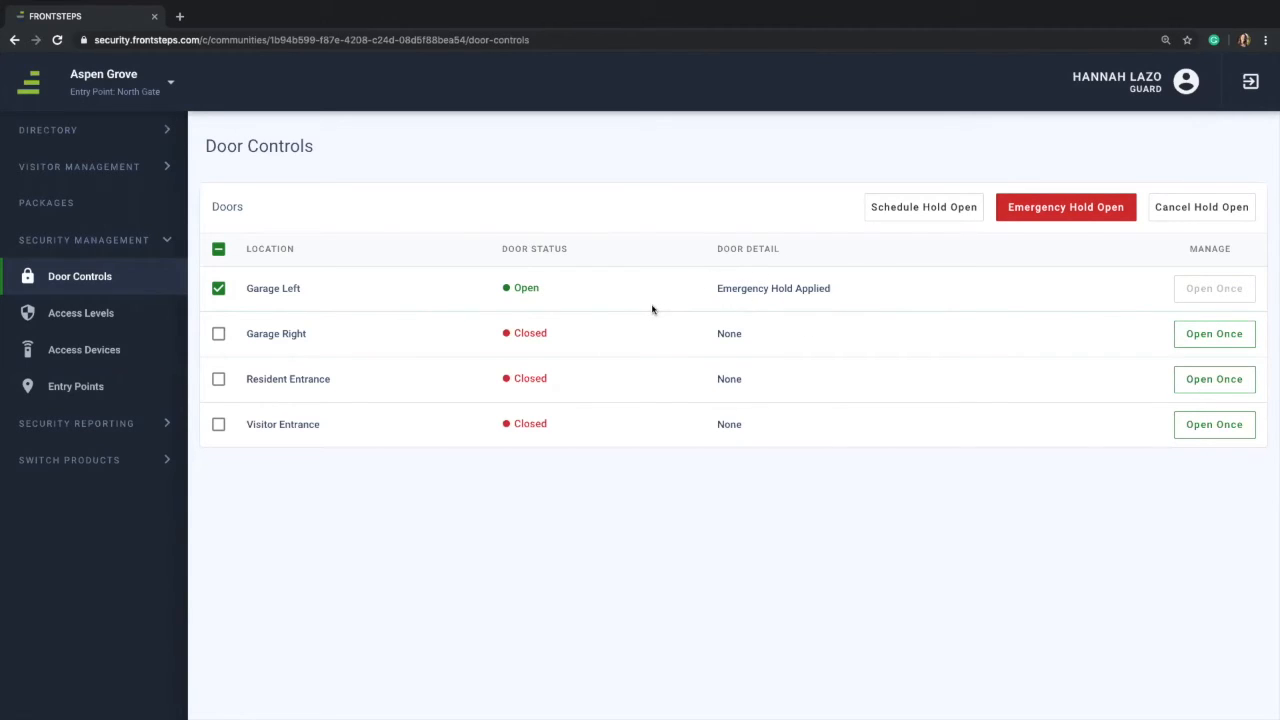